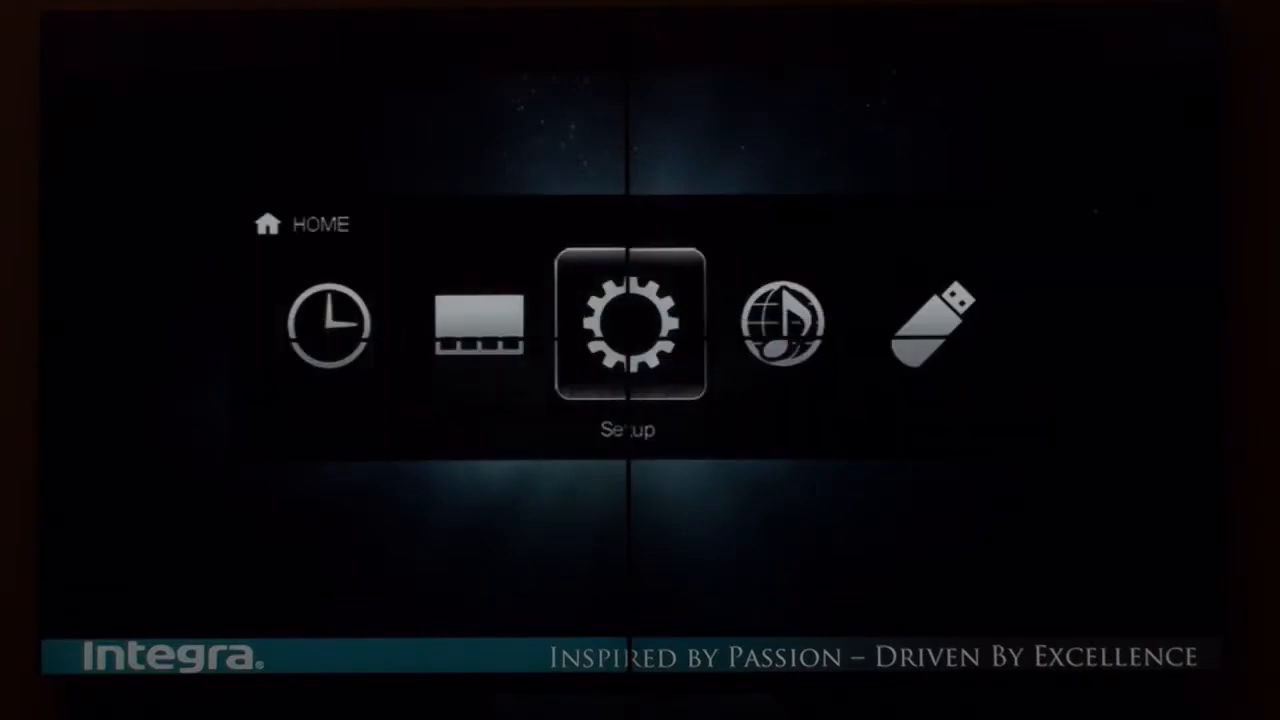
- Open the Setup menu from the Home screen to reach Speaker Setup
click(628, 323)
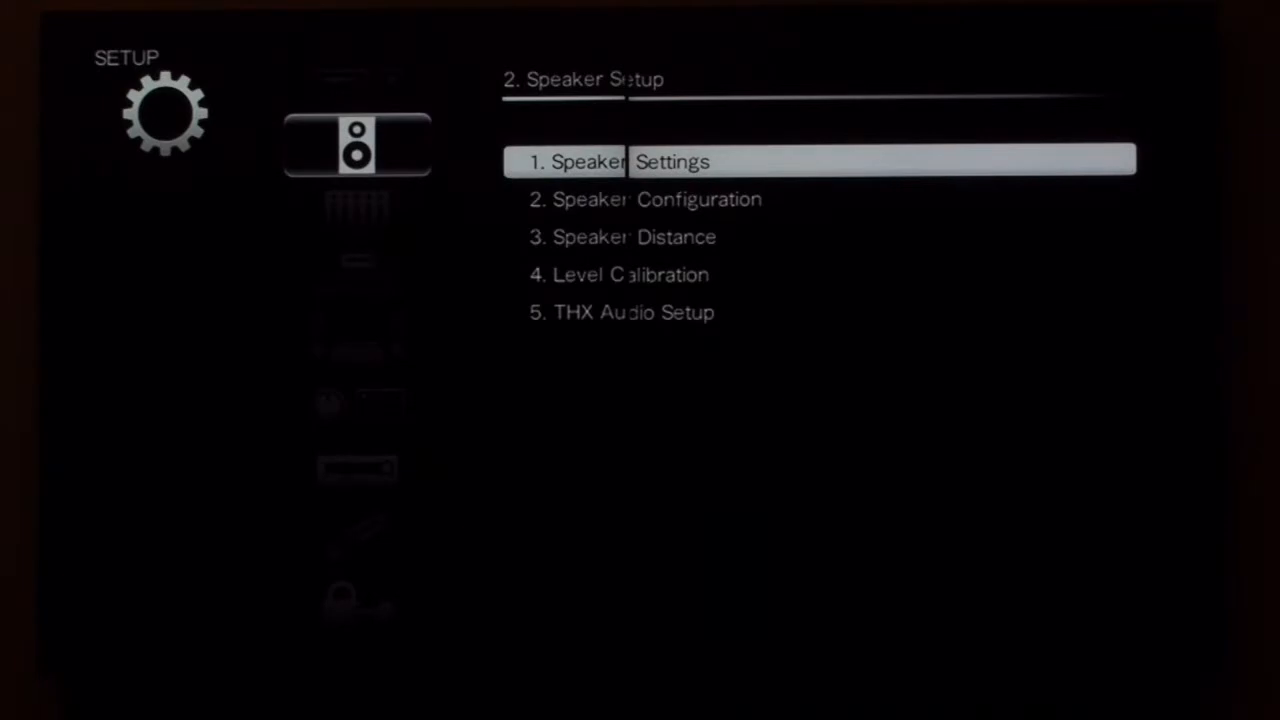
- Open Speaker Settings and highlight Height 1 Speakers Type
click(671, 161)
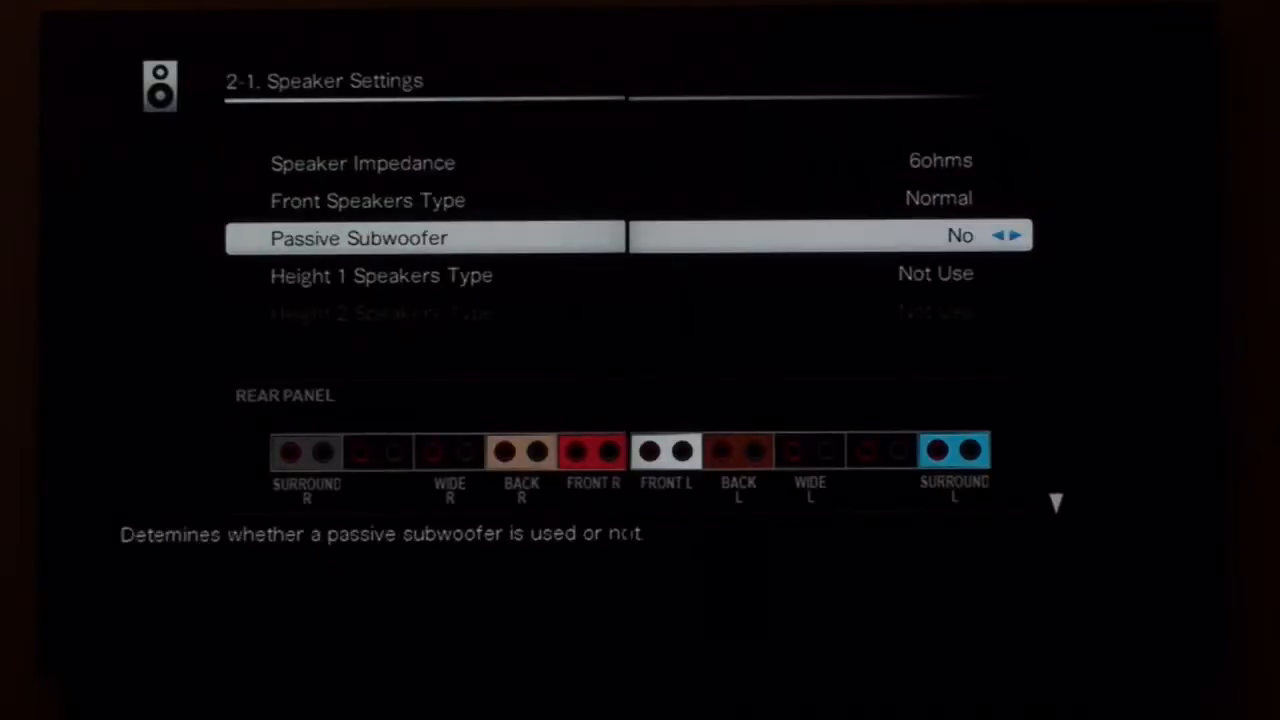
key(Down)
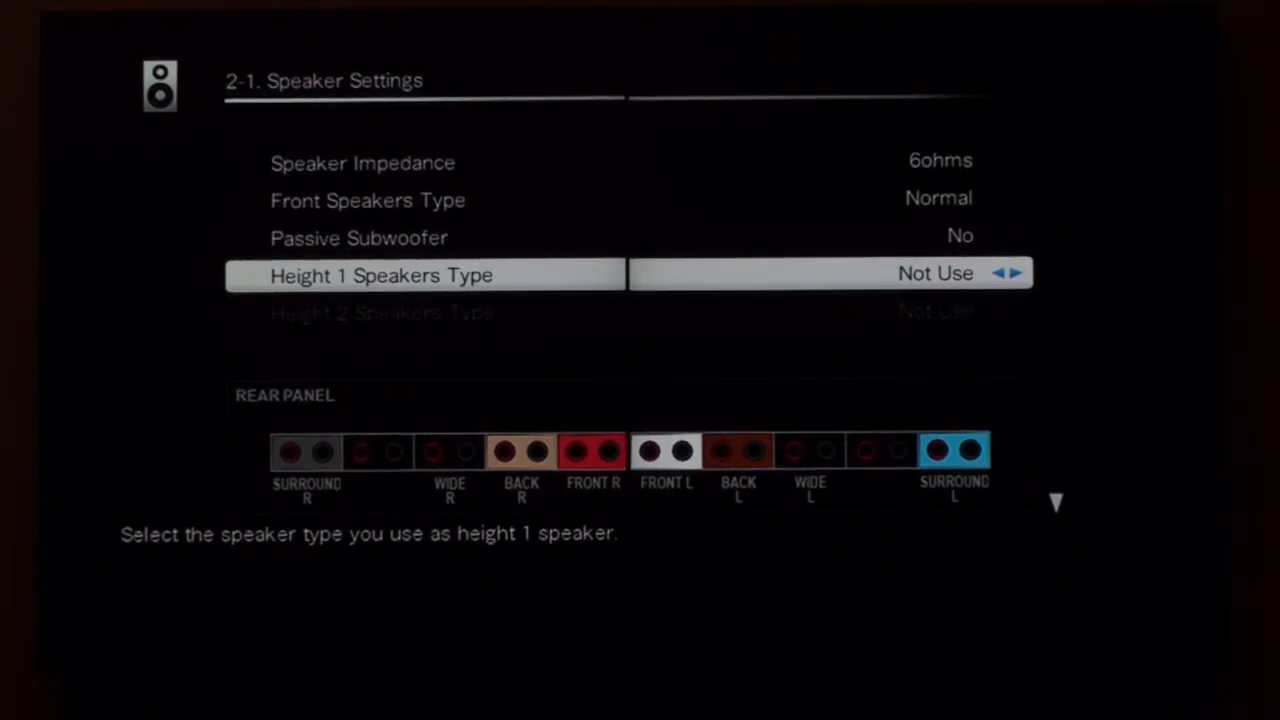
- Cycle Height 1 Speakers Type through the Dolby Enabled options and settle on Front High
click(1019, 273)
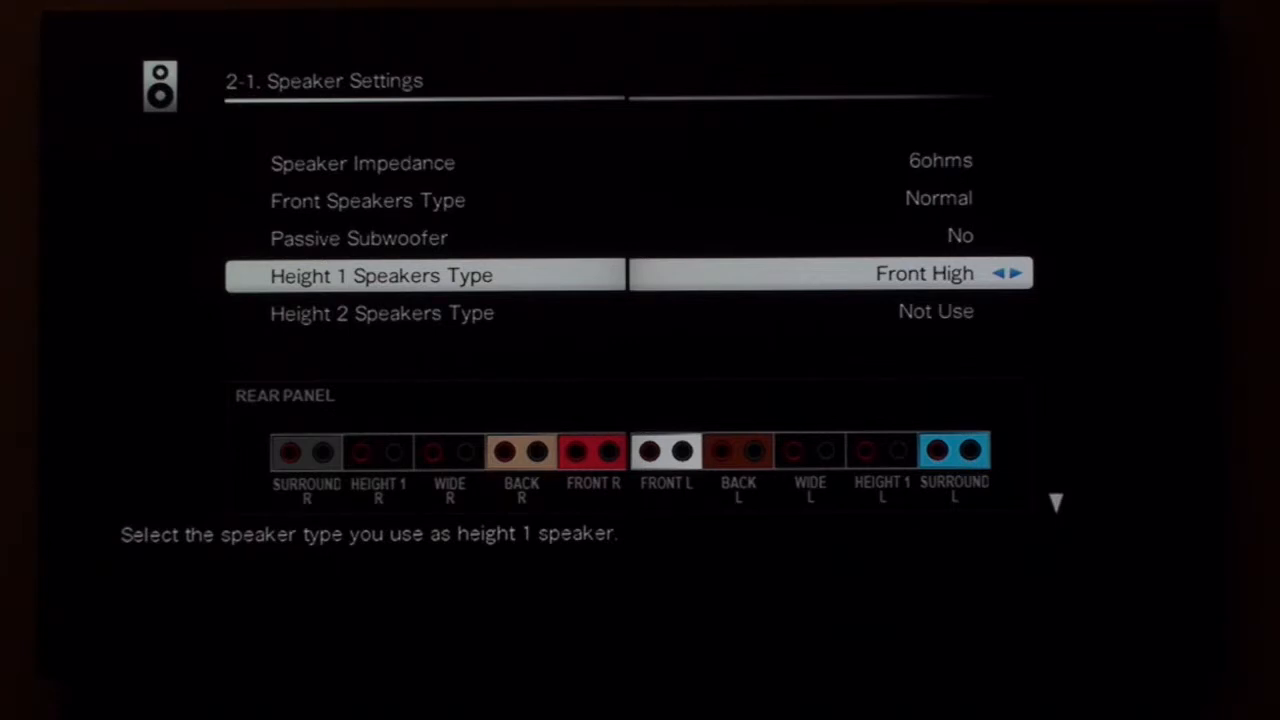
click(1018, 272)
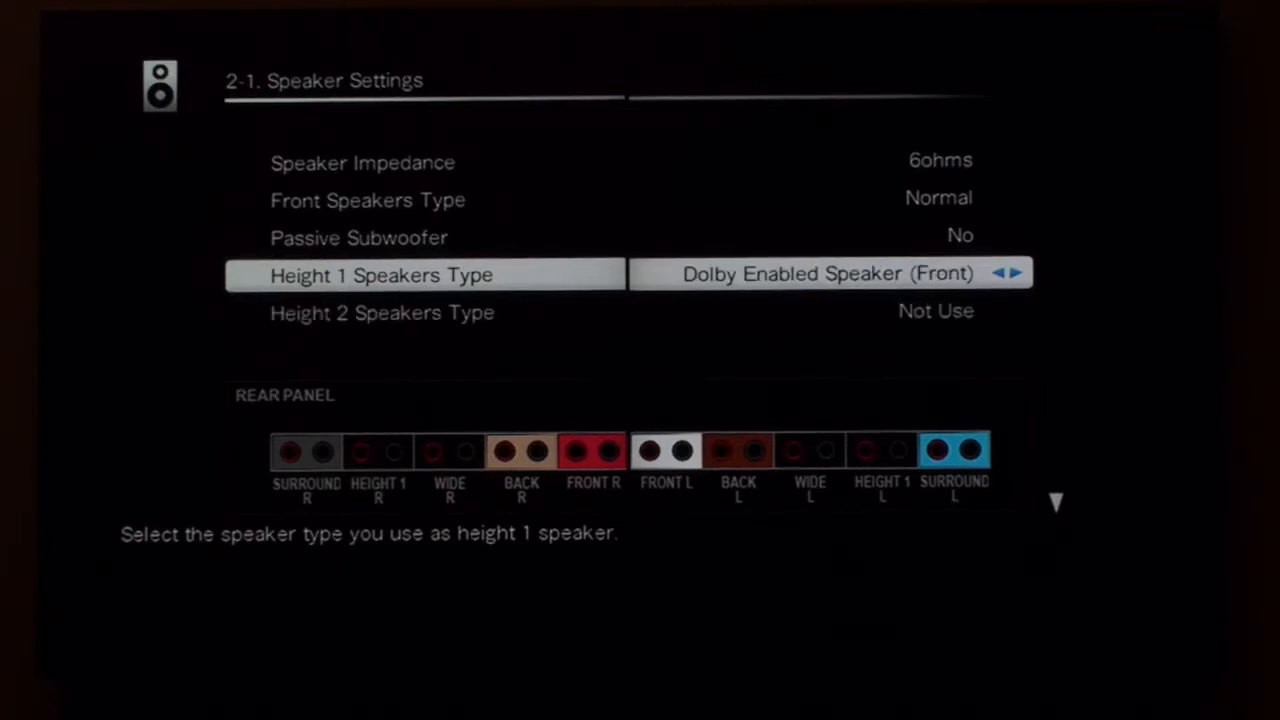
click(1018, 273)
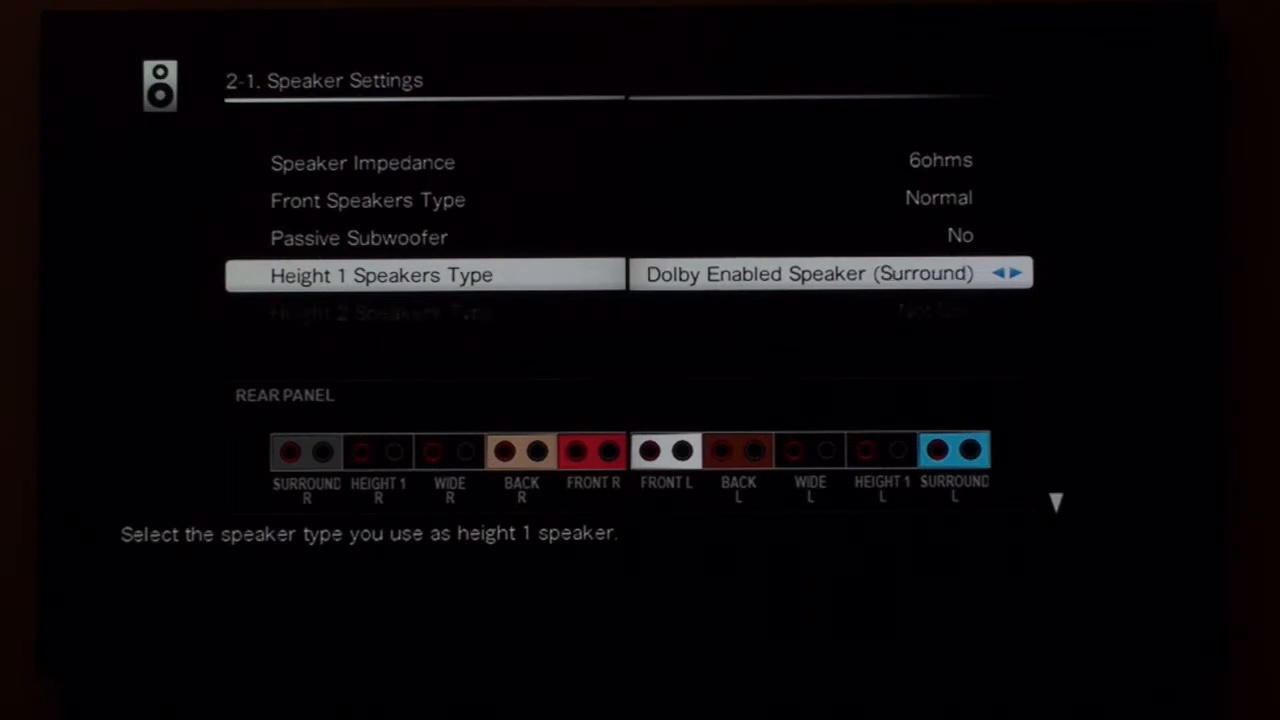
click(1016, 273)
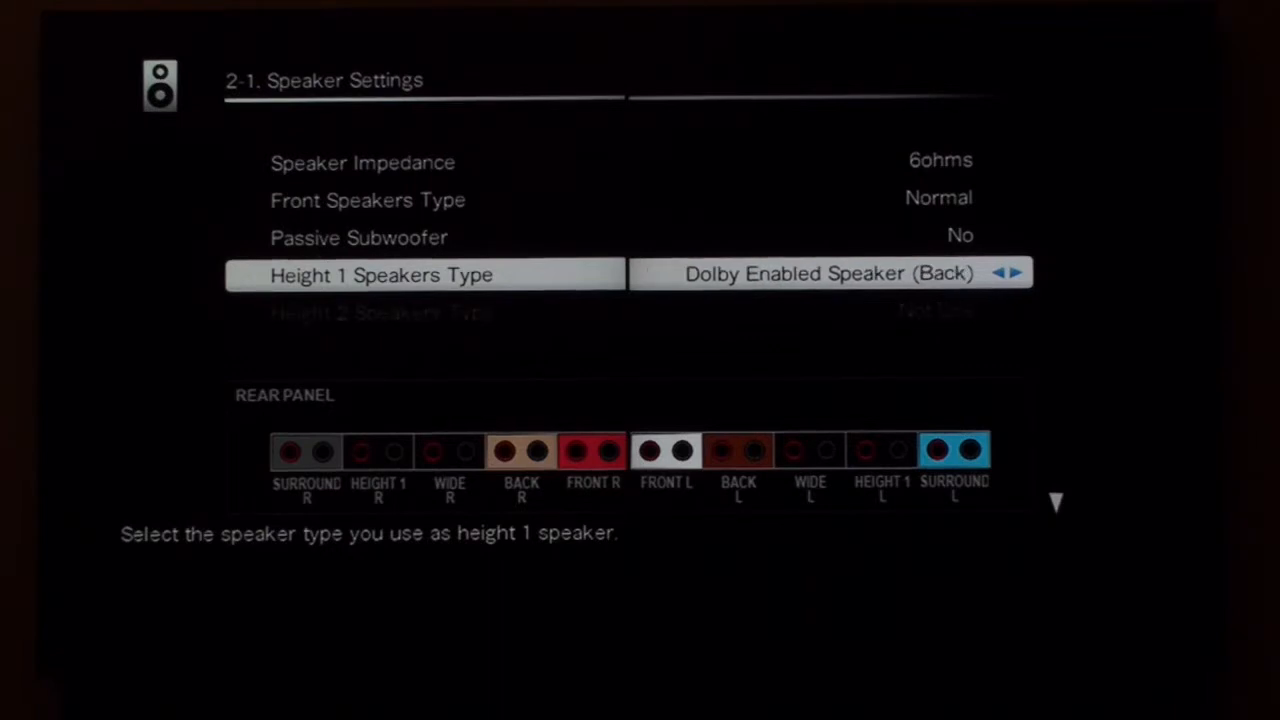
click(1018, 274)
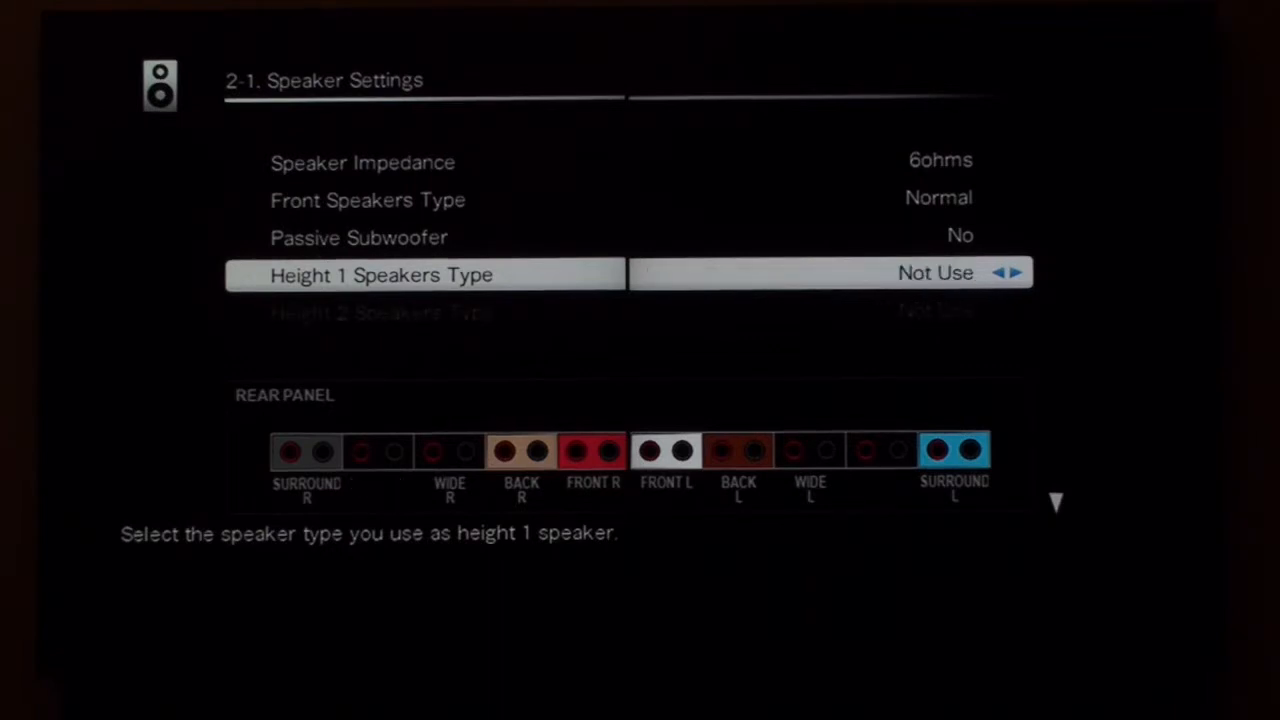
click(1018, 272)
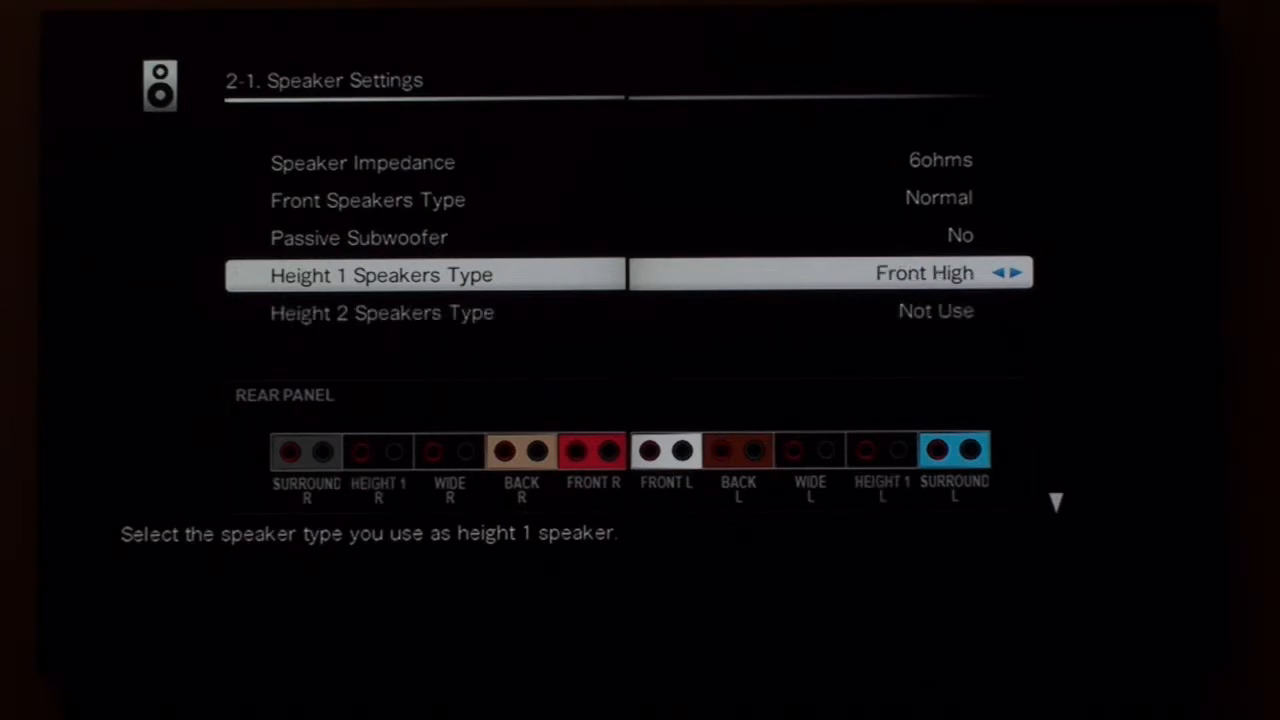
- Try Dolby Enabled Speaker types on Height 1 and Height 2, returning to Height 1
click(1017, 272)
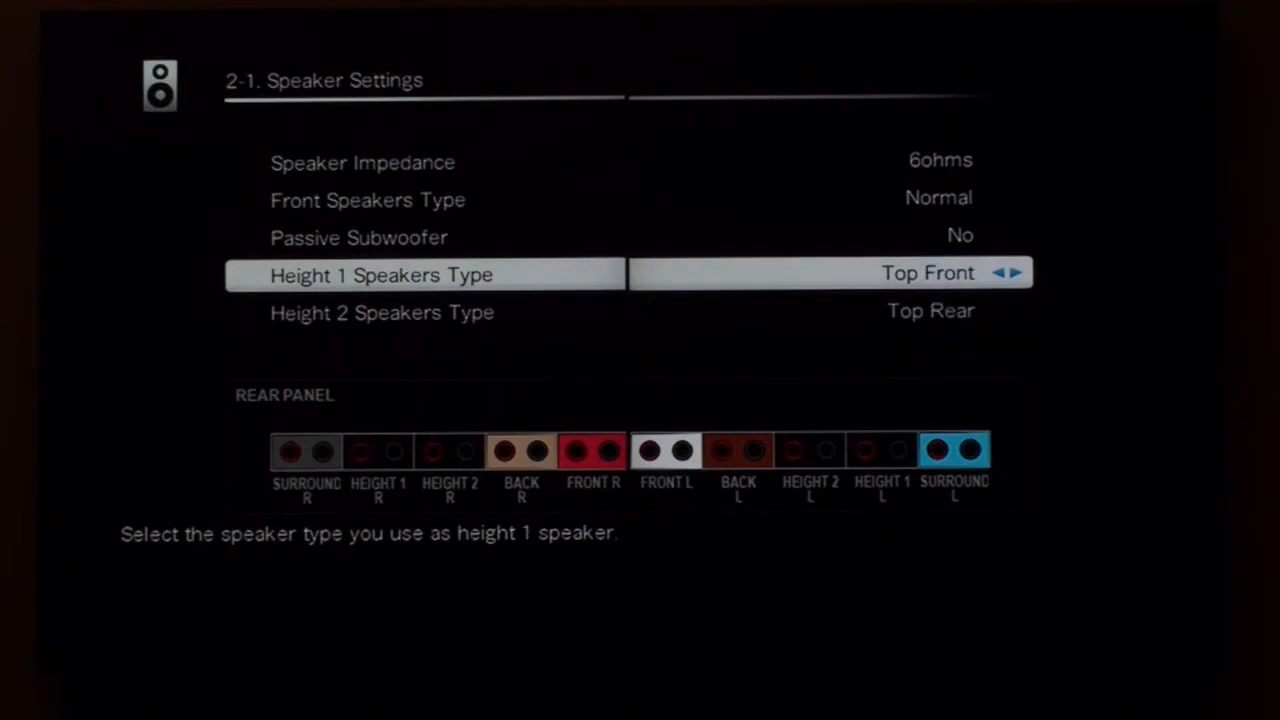
click(1017, 272)
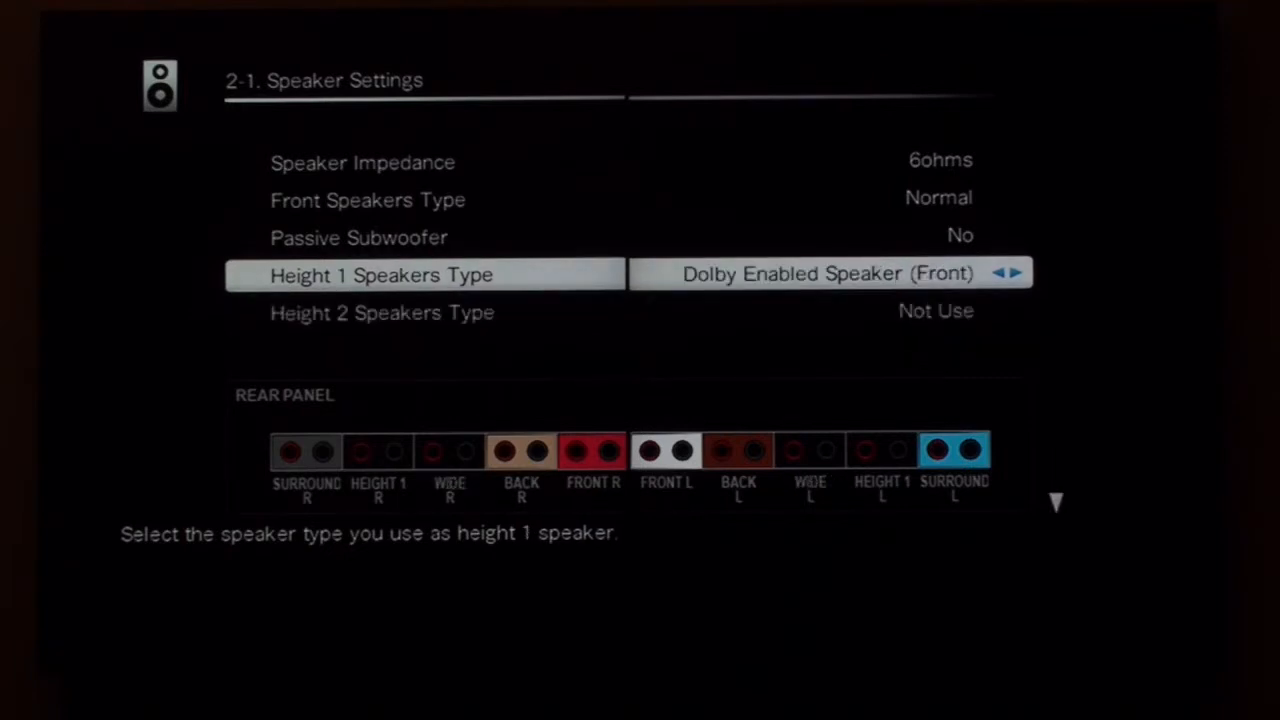
key(Down)
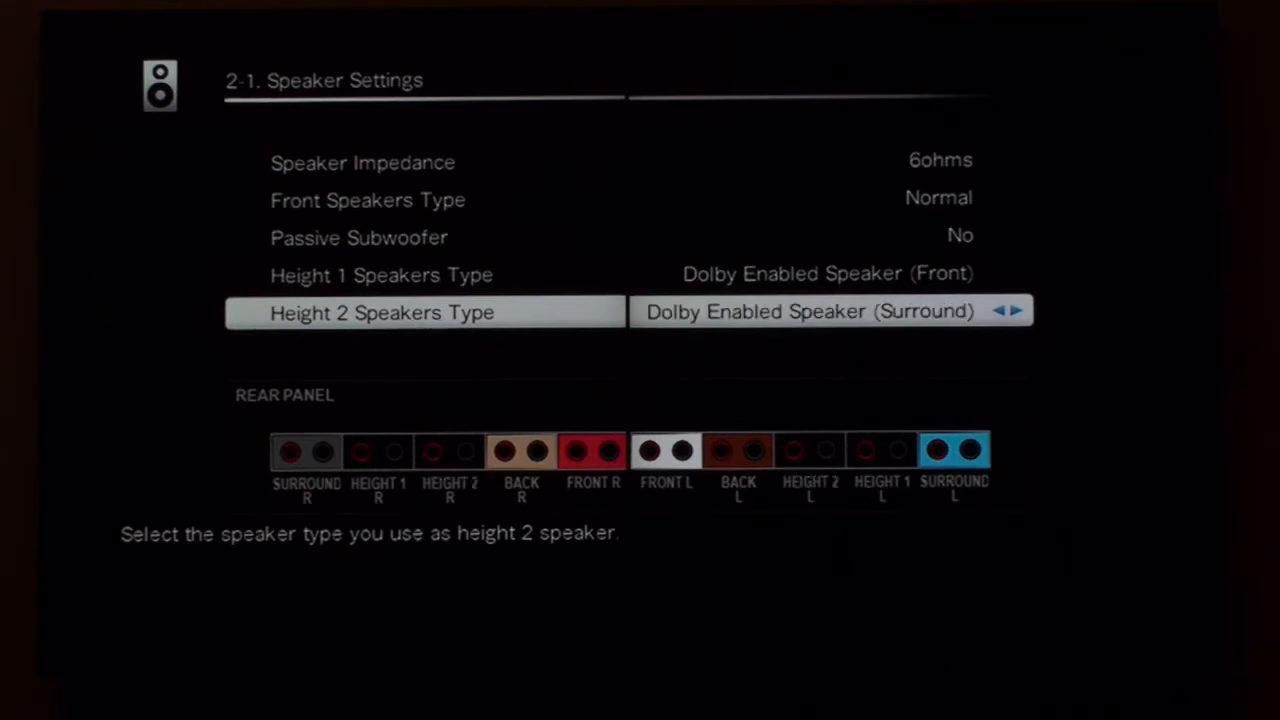
click(1018, 311)
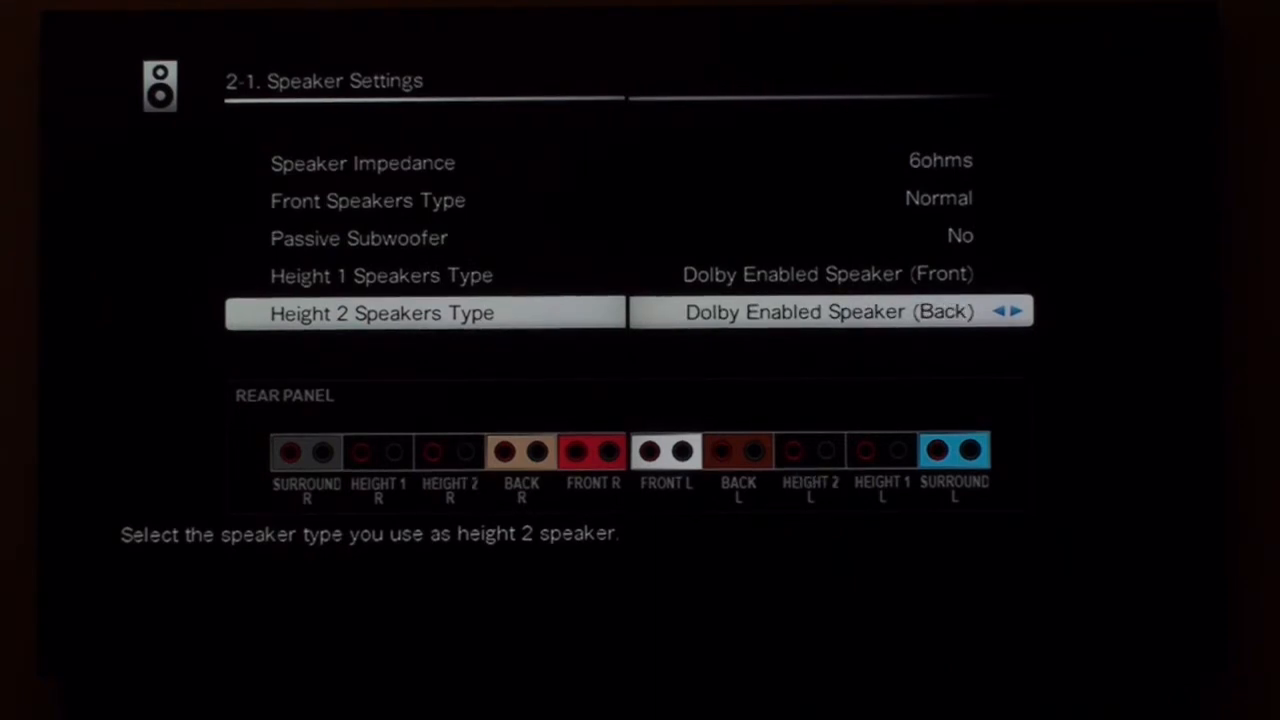
key(up)
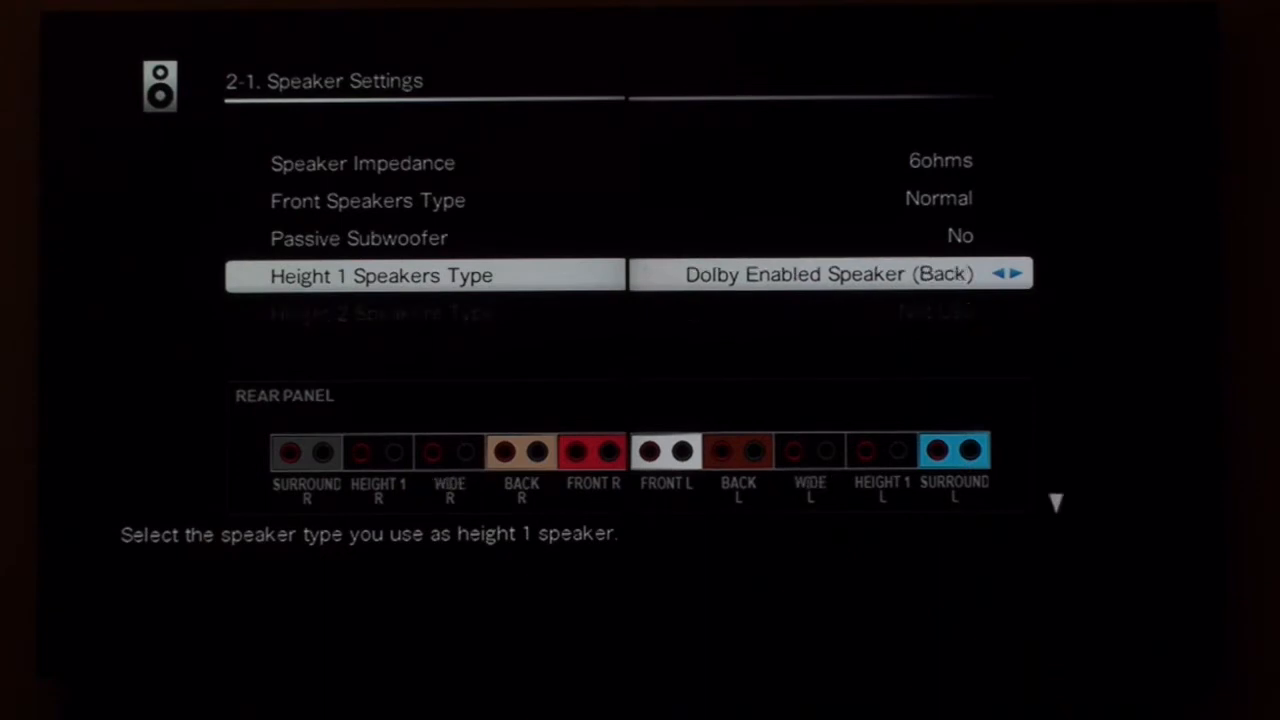
- Exit Speaker Settings back to the Speaker Setup list
click(1020, 273)
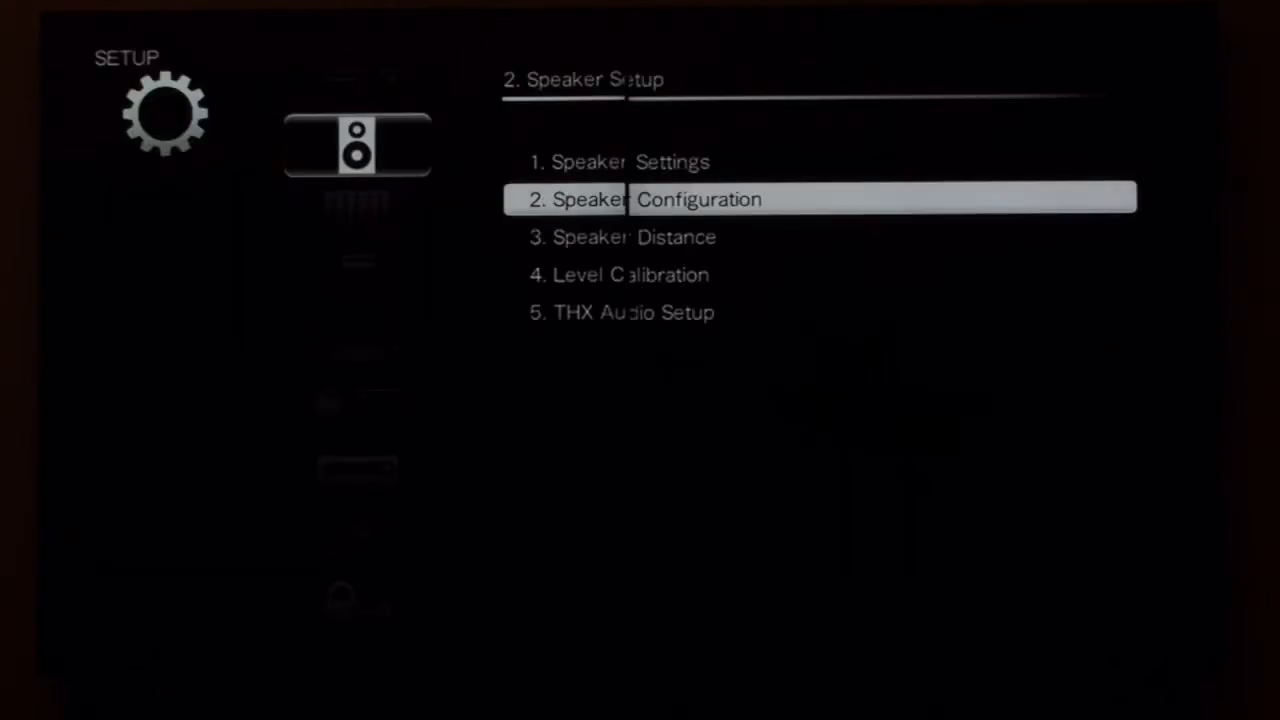
- Reopen Speaker Settings; set Height 1 to Dolby Enabled (Front), Height 2 to Dolby Enabled (Surround)
key(Up)
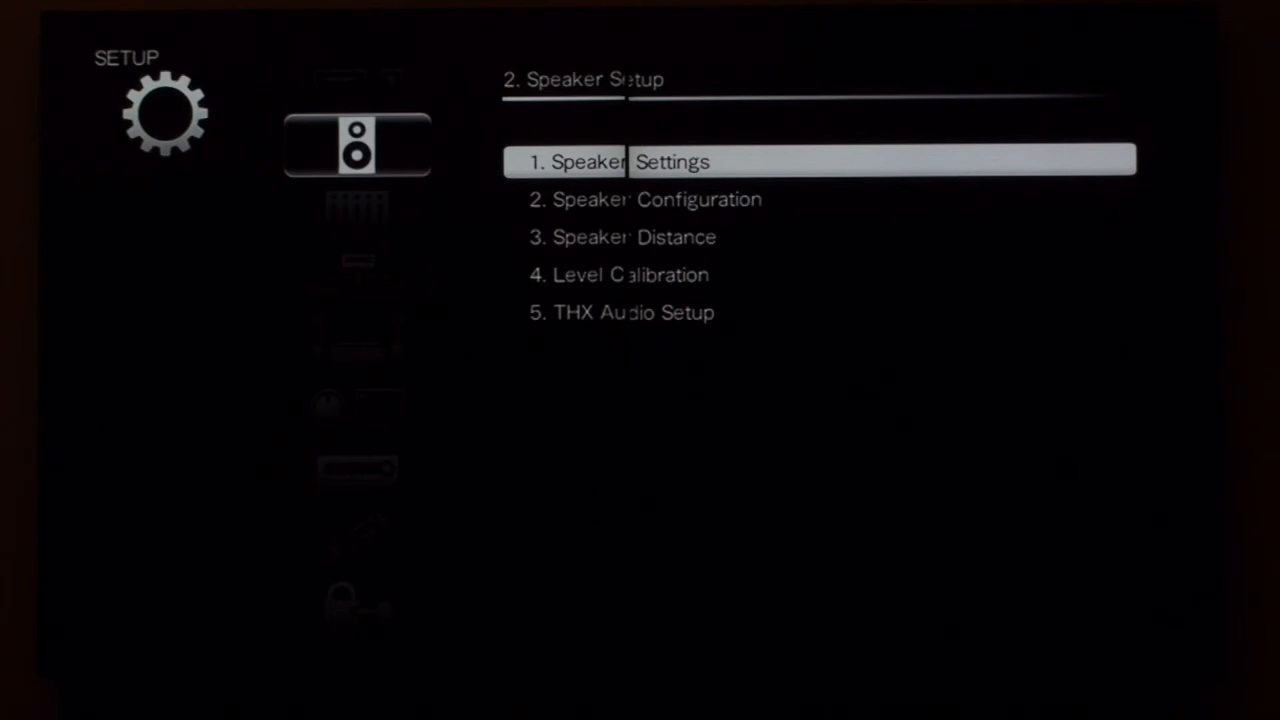
click(671, 161)
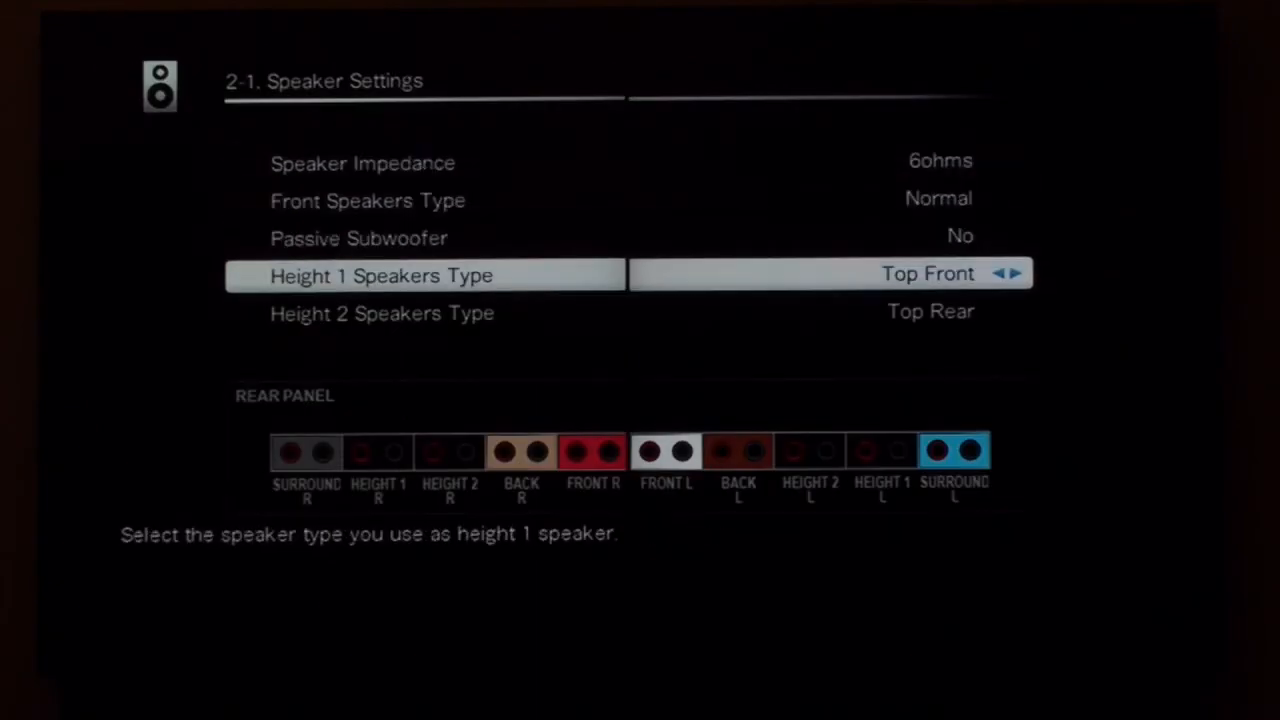
click(1020, 273)
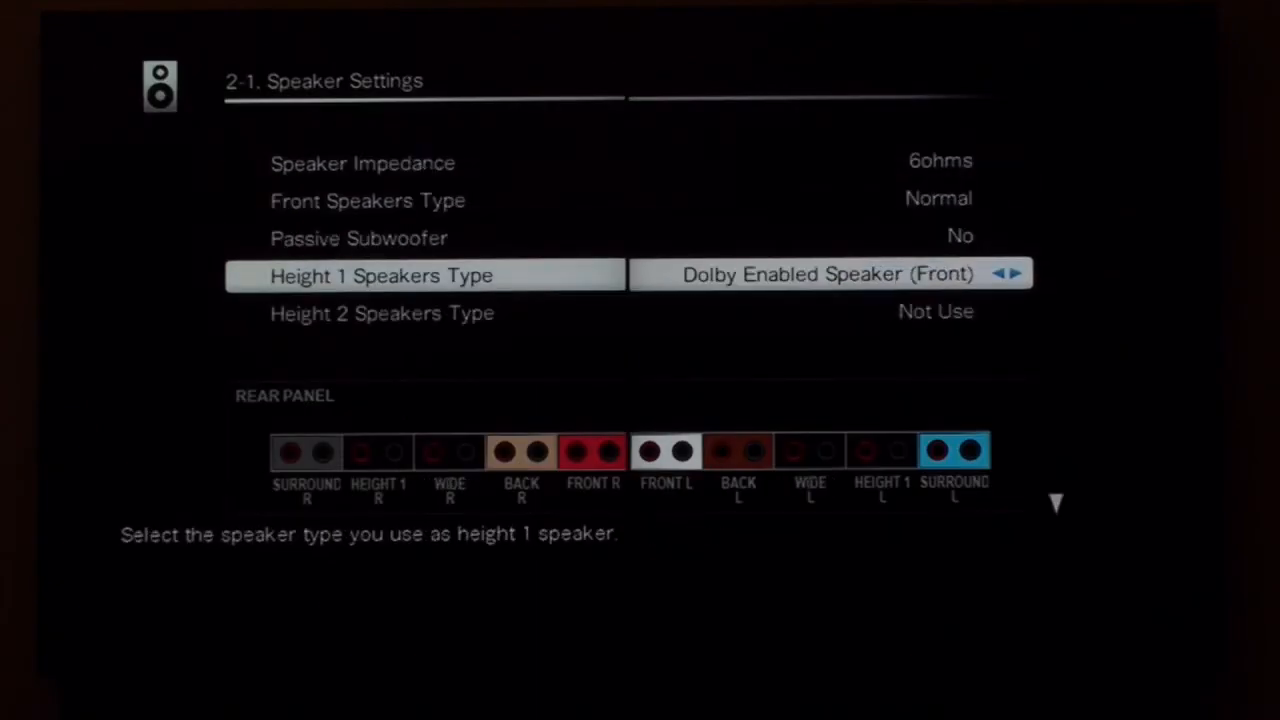
key(Down)
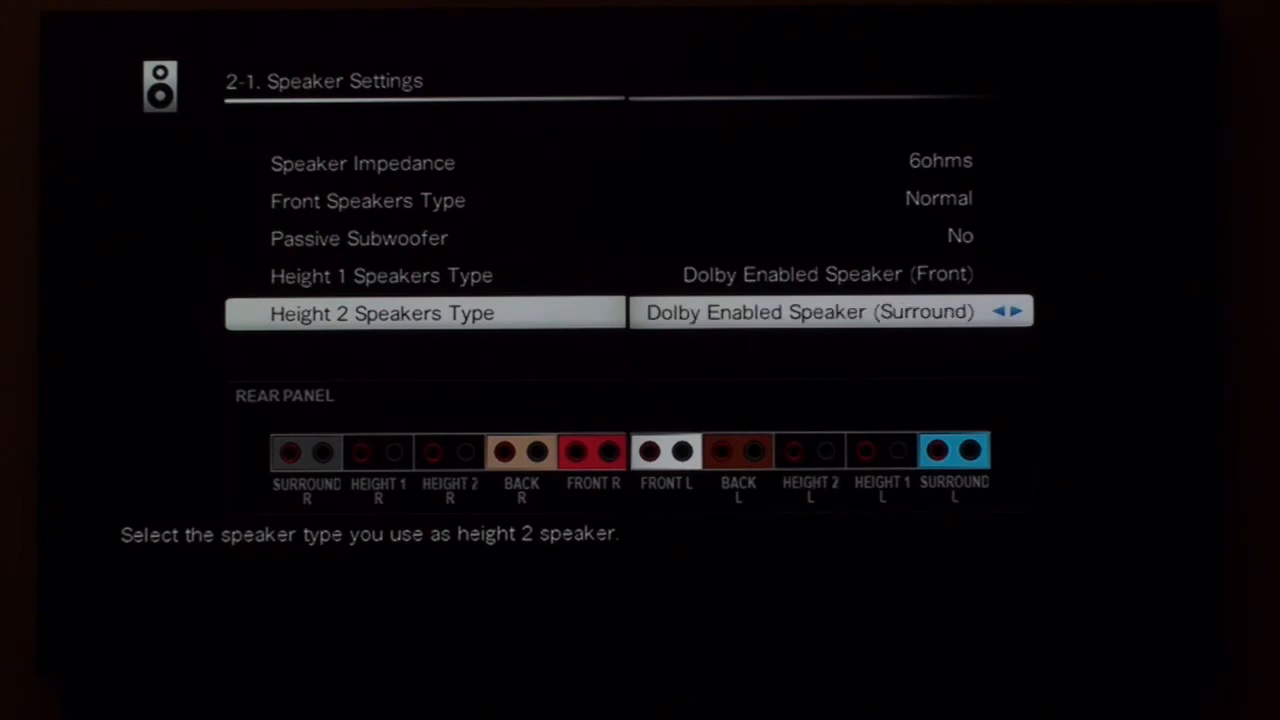